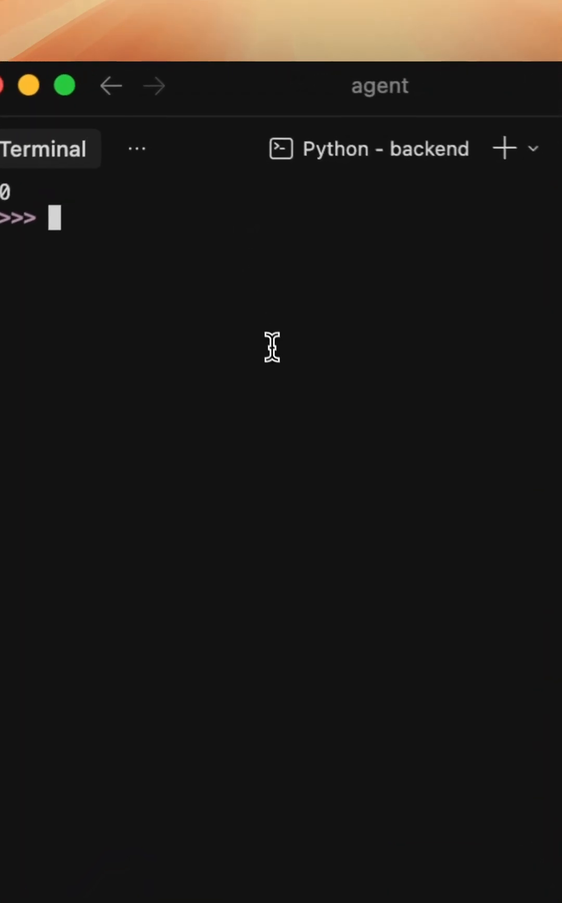
Assign name = "Yatharth" in the REPL.
type("name = \"")
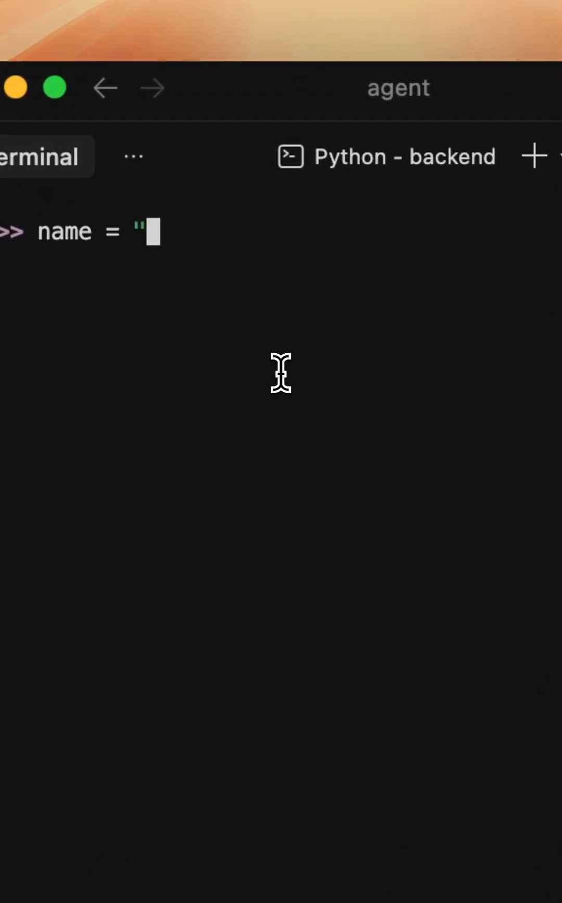
type("Yatharth\"")
type("t\"Hello {name}\"")
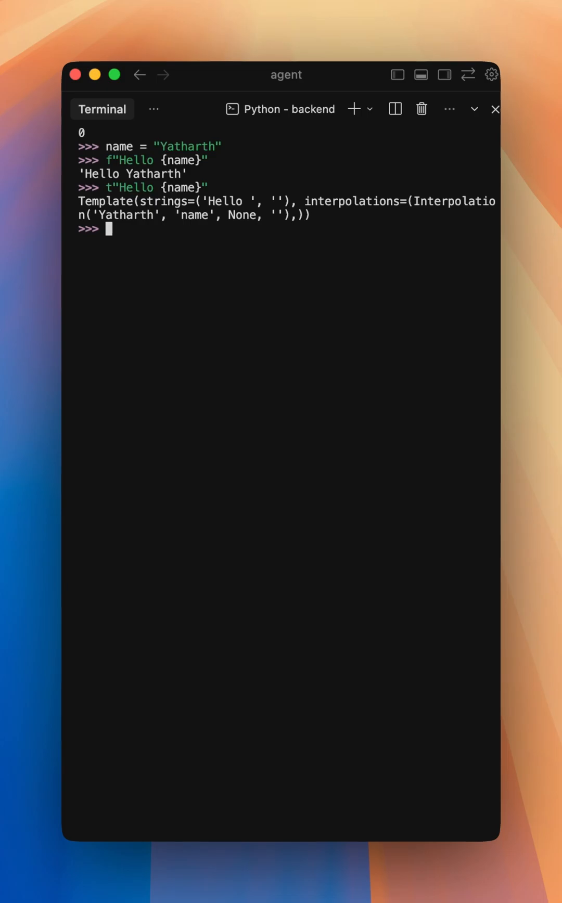
mouse_move(255, 284)
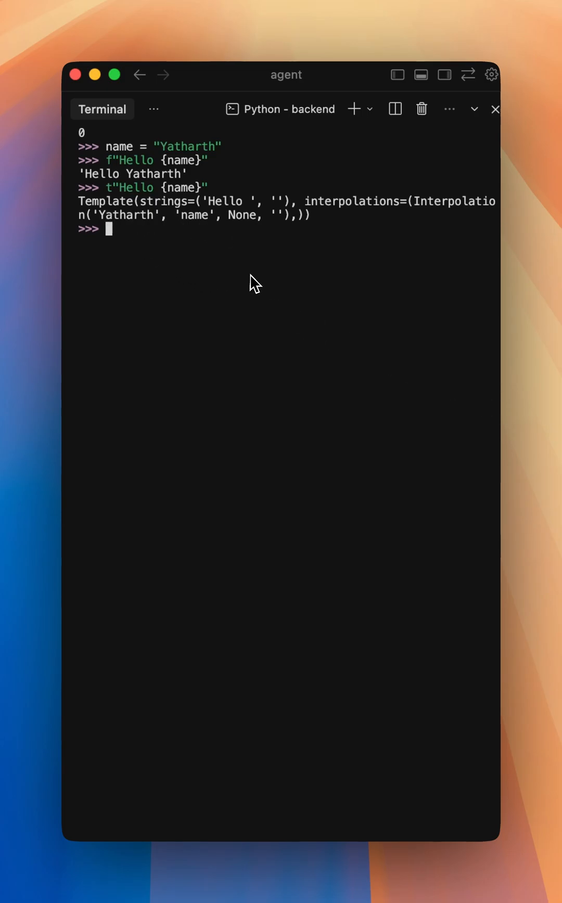
mouse_move(314, 326)
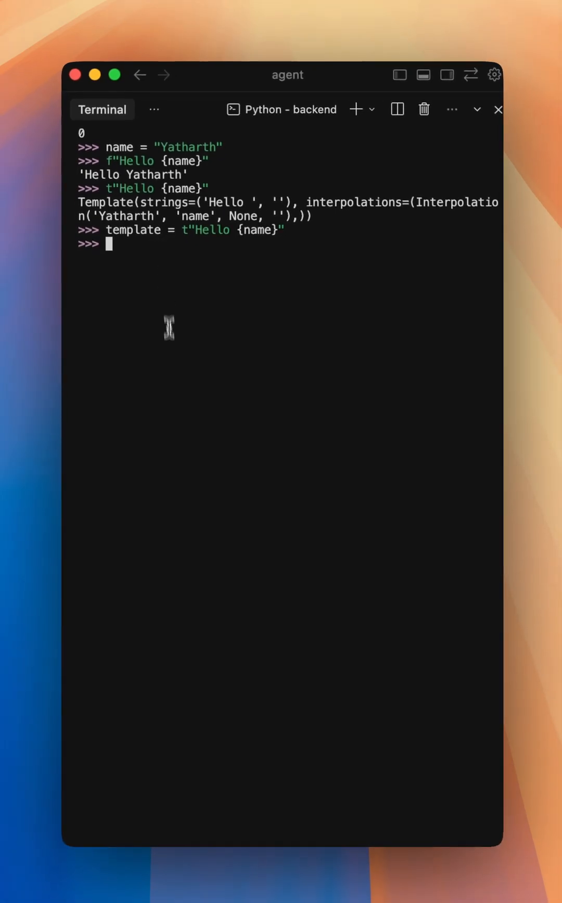
Evaluate template.strings to show the static parts ('Hello ', '').
type("te")
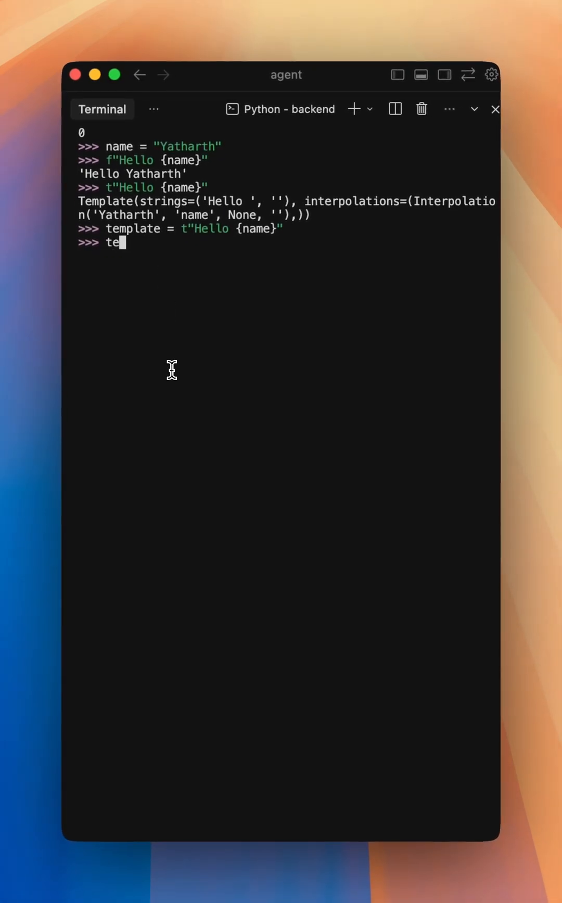
type("mplate.strinu")
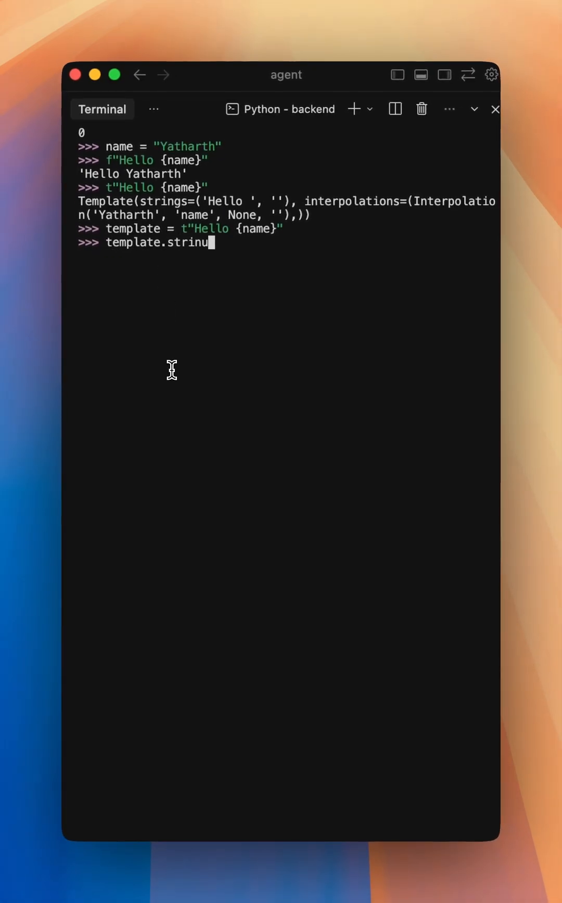
key("Return")
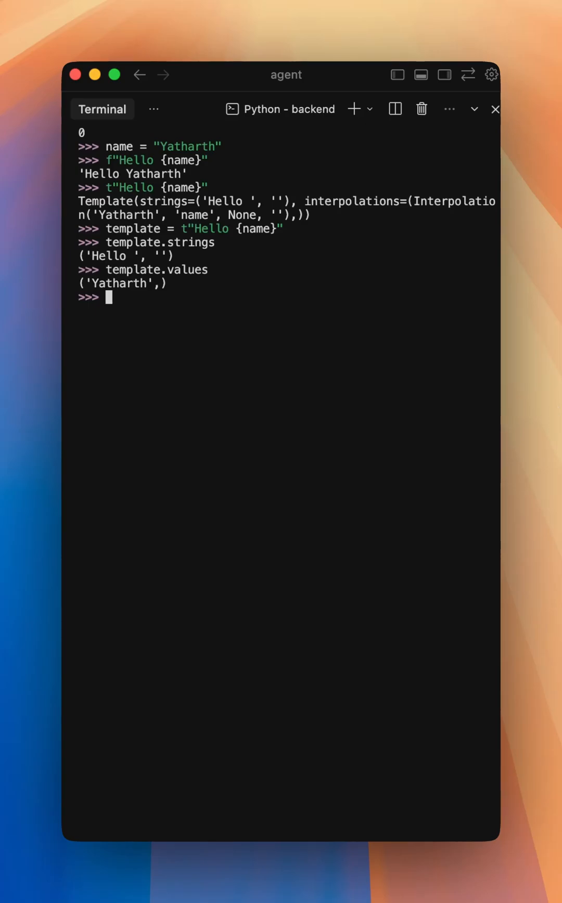
mouse_move(340, 327)
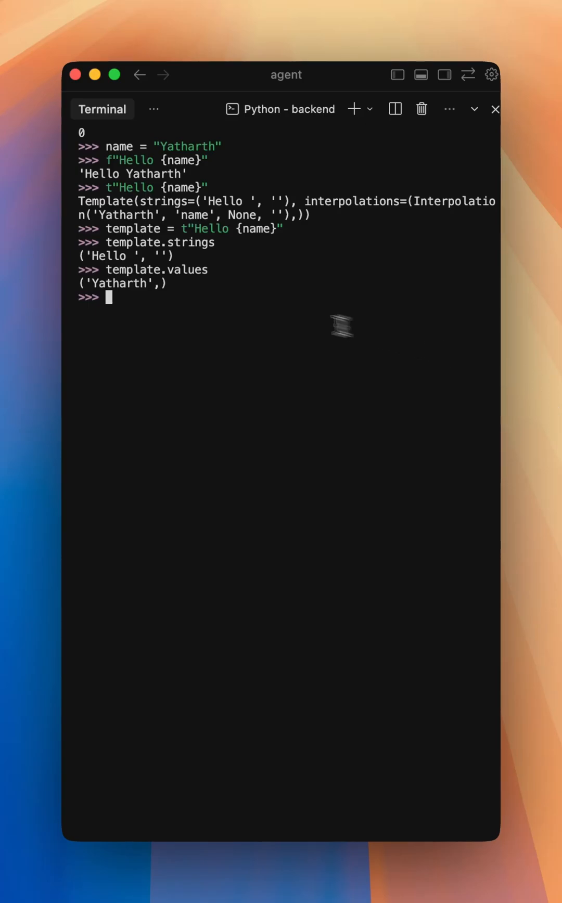
mouse_move(259, 305)
type("username = \"admin' OR '1'='1")
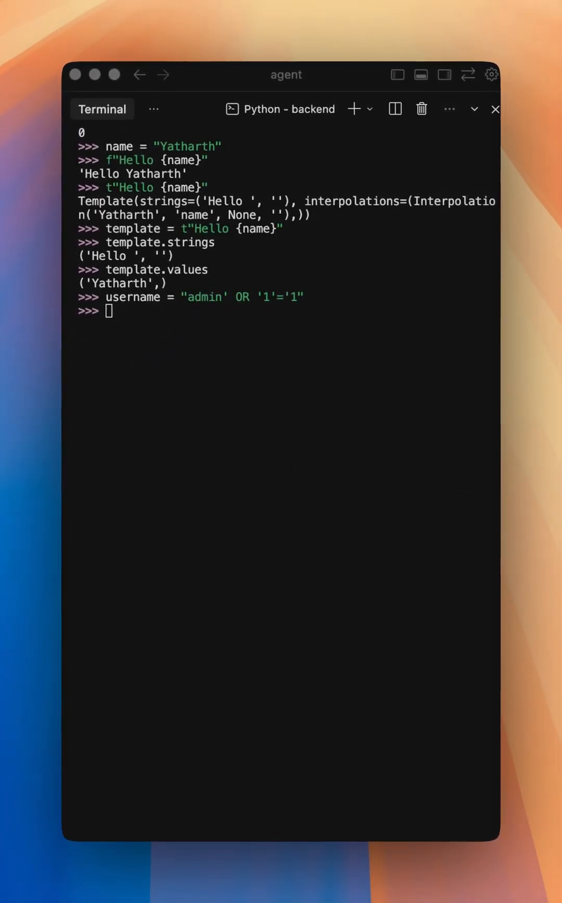
Define query = f"SELECT * FROM users WHERE name = '{username}'".
type("query = f\"SELECT * FROM users WHERE name = '{username}'\"")
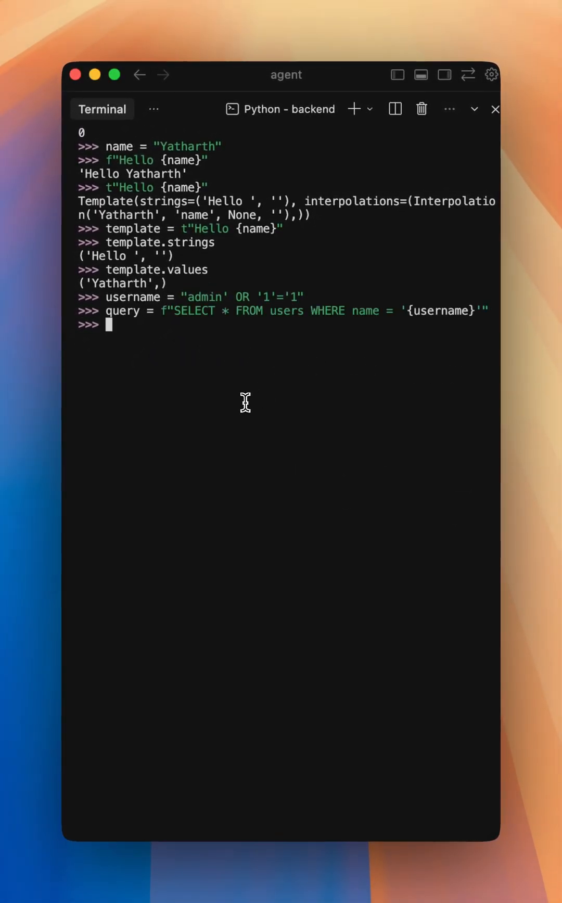
mouse_move(218, 332)
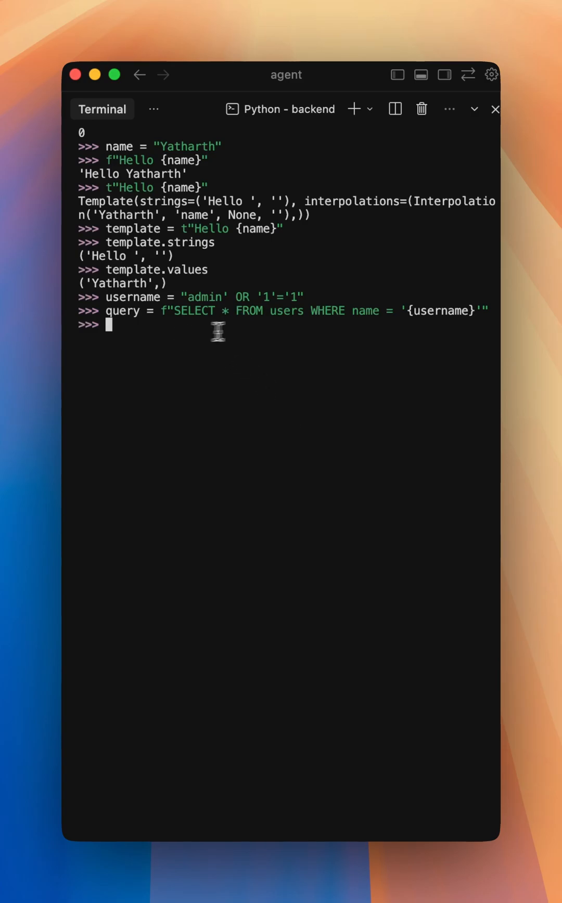
mouse_move(287, 321)
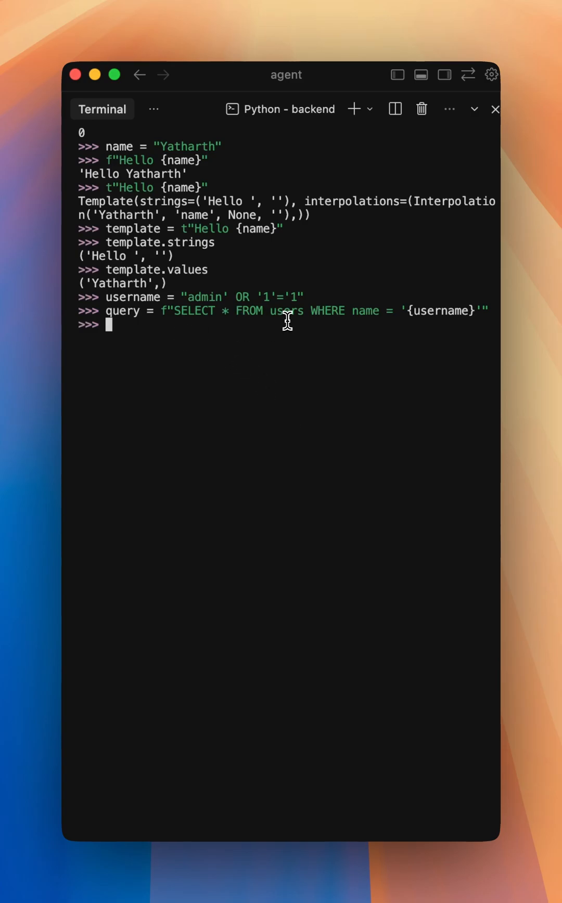
mouse_move(483, 316)
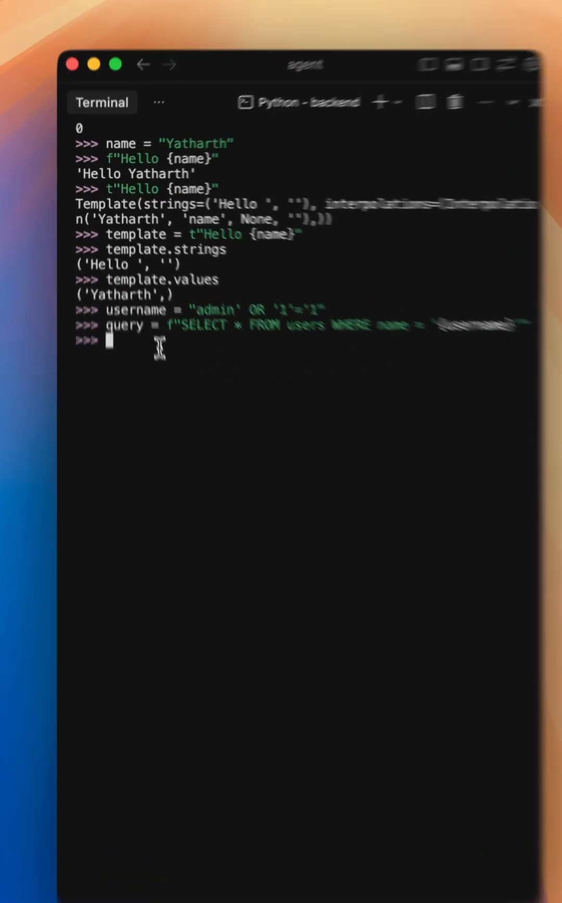
Evaluate query to show the SQL with OR '1'='1' embedded.
type("query")
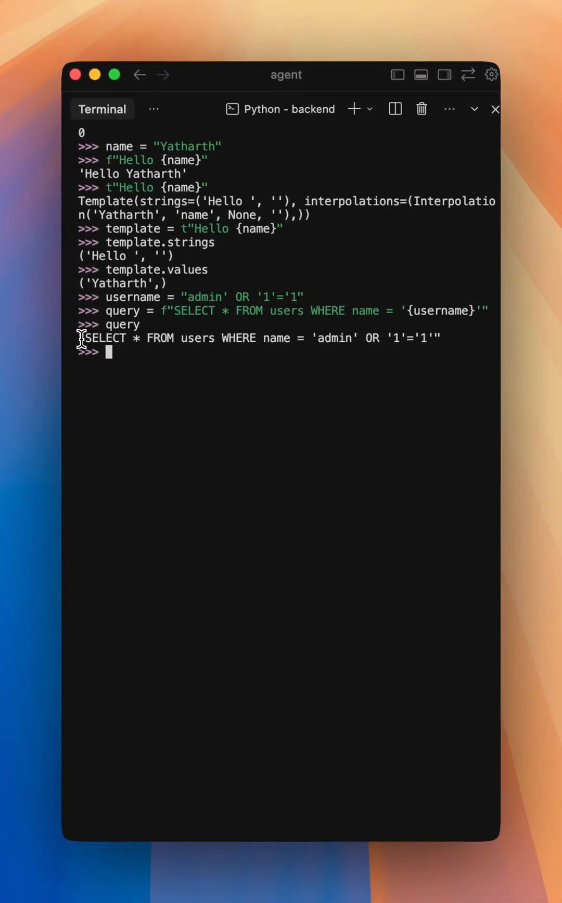
mouse_move(243, 441)
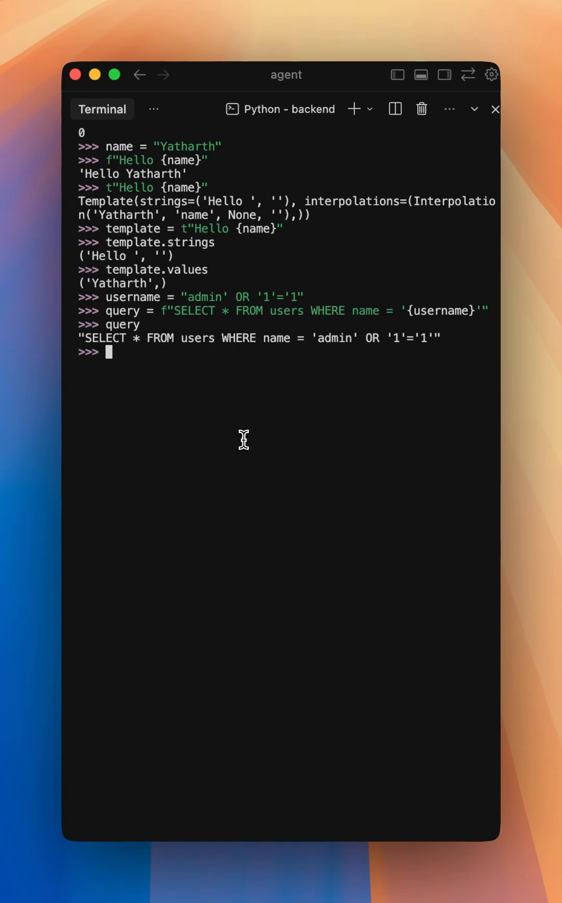
mouse_move(154, 353)
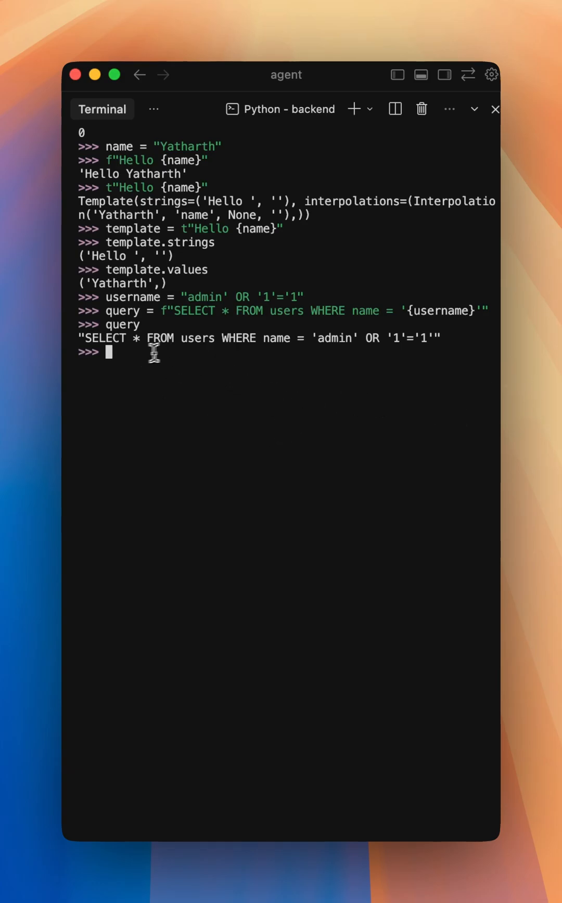
mouse_move(176, 404)
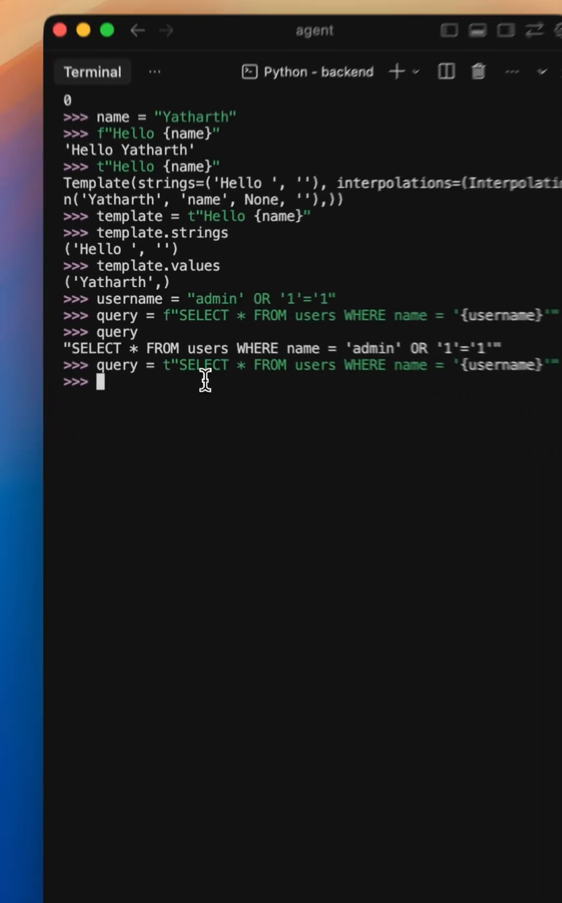
Evaluate the t-string query to display its Template object.
type("q")
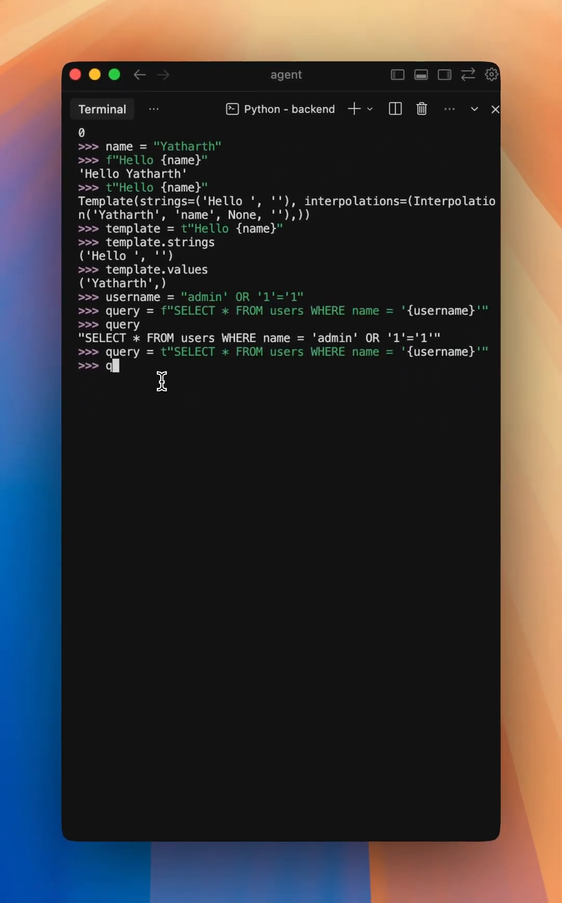
key("Return")
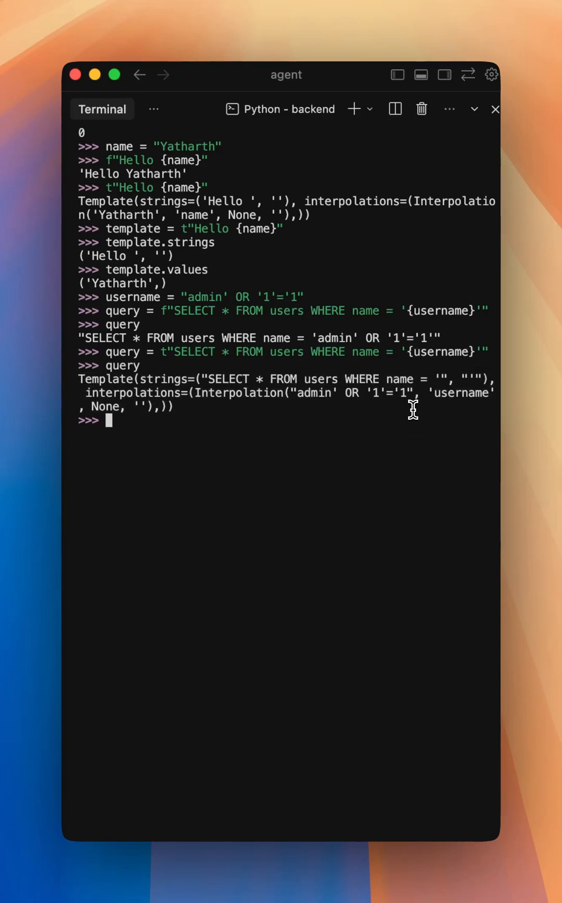
mouse_move(236, 449)
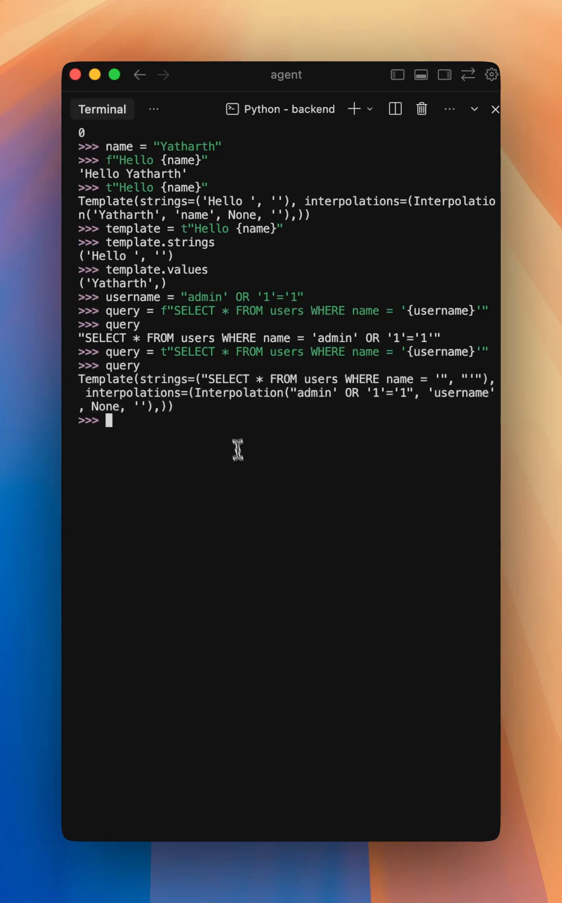
mouse_move(183, 450)
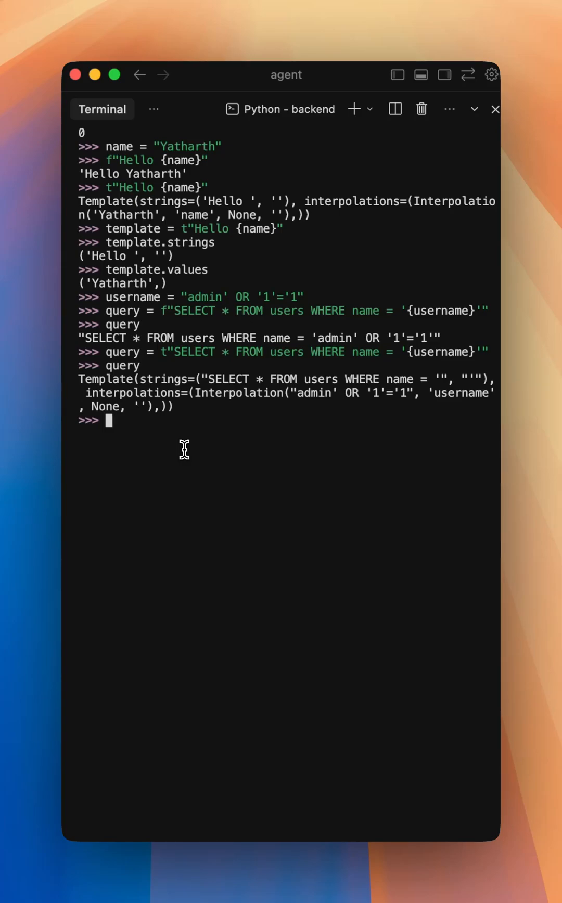
mouse_move(481, 480)
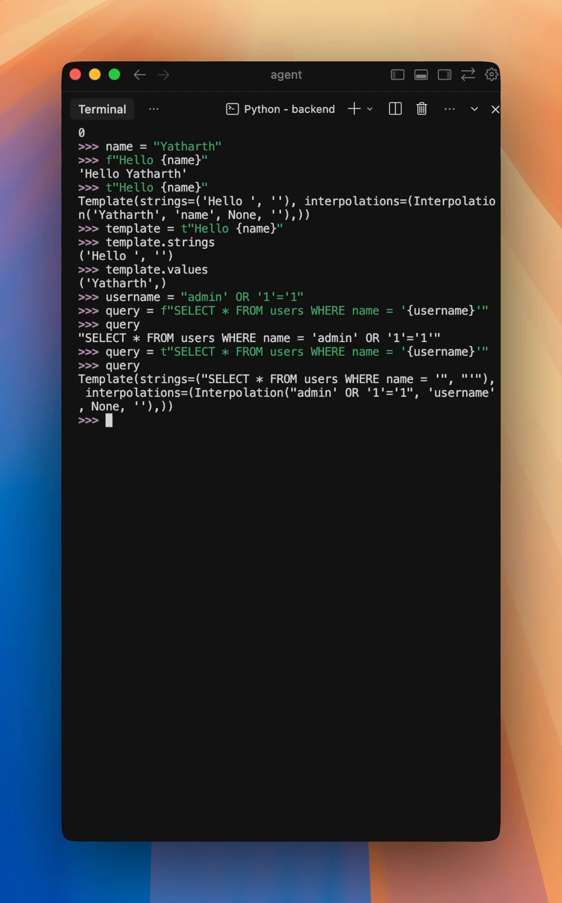
mouse_move(552, 480)
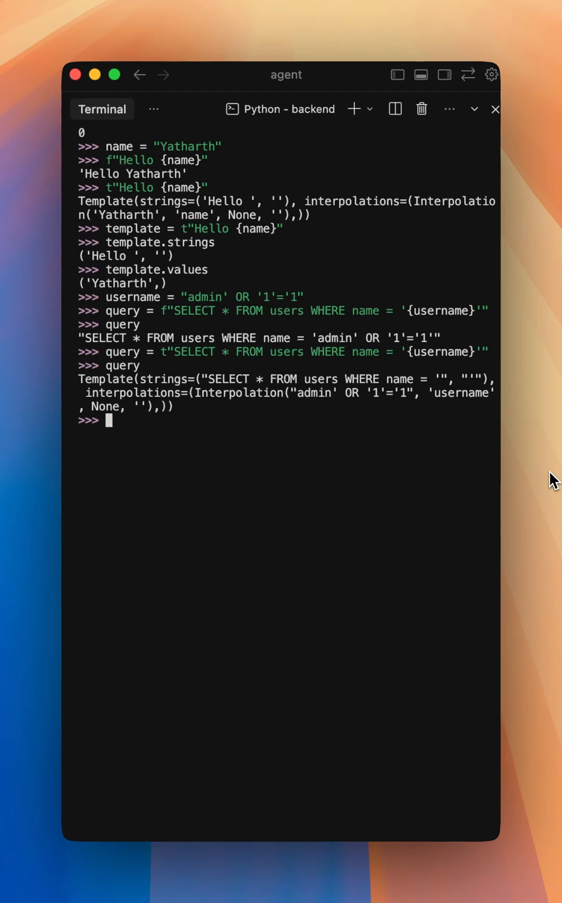
mouse_move(540, 473)
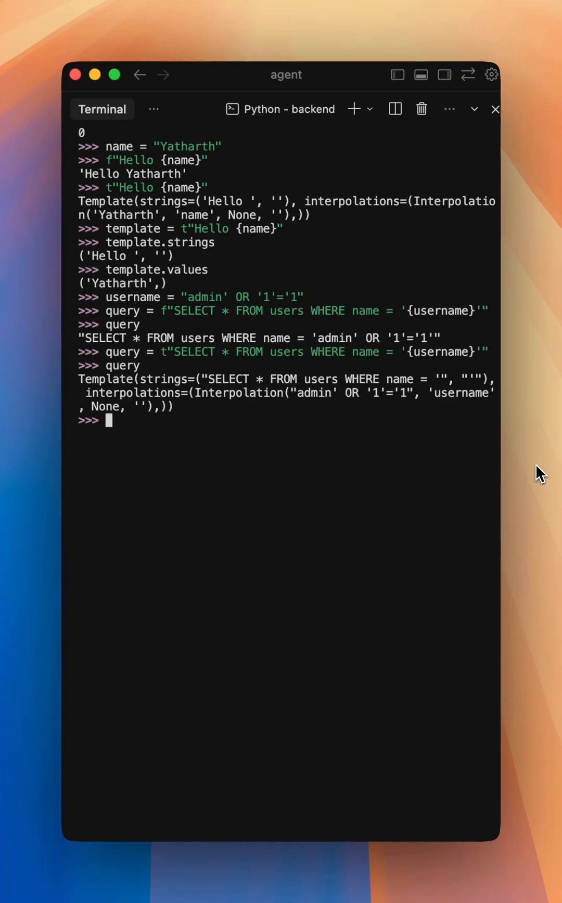
mouse_move(545, 472)
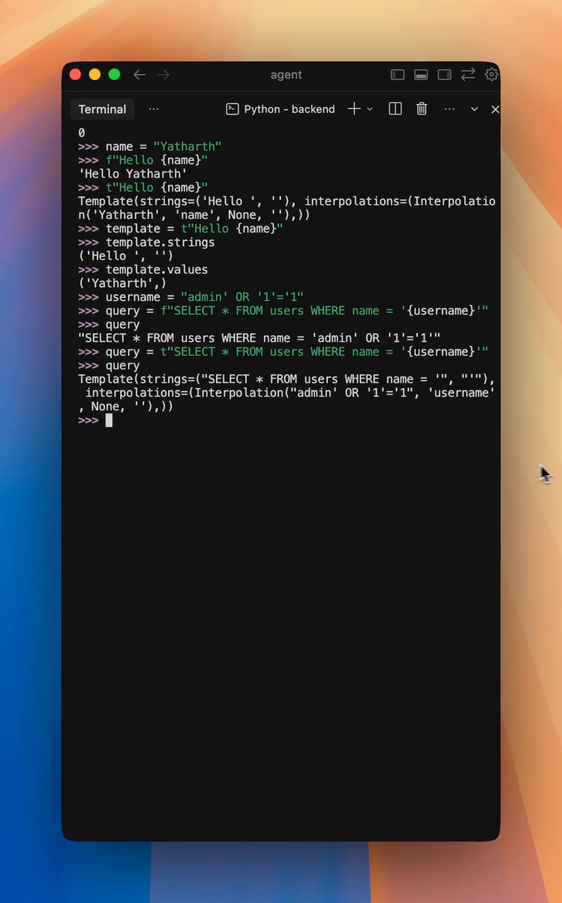